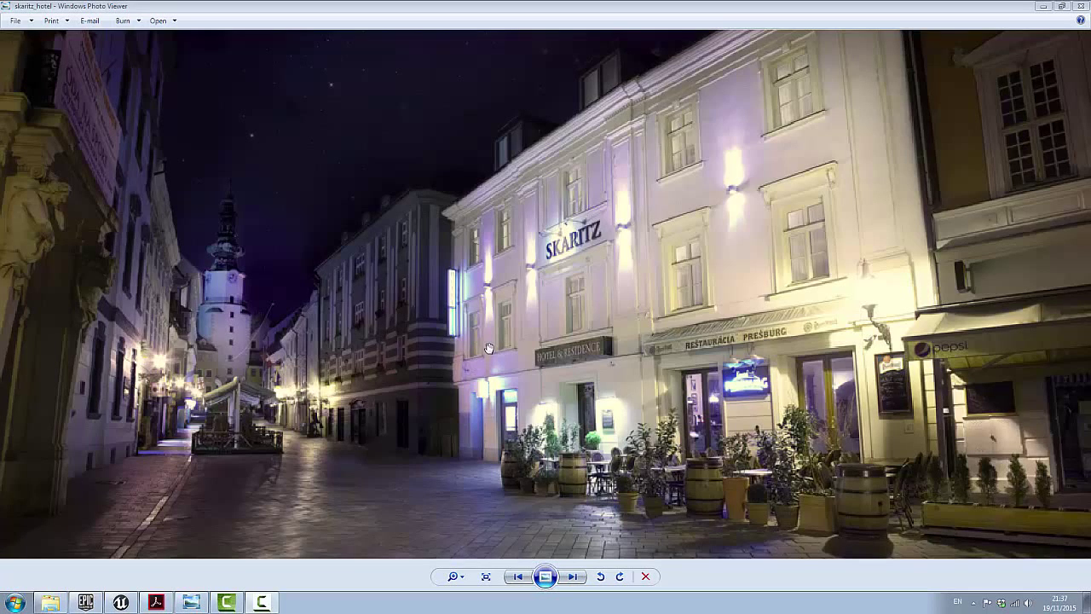
mouse_move(419, 372)
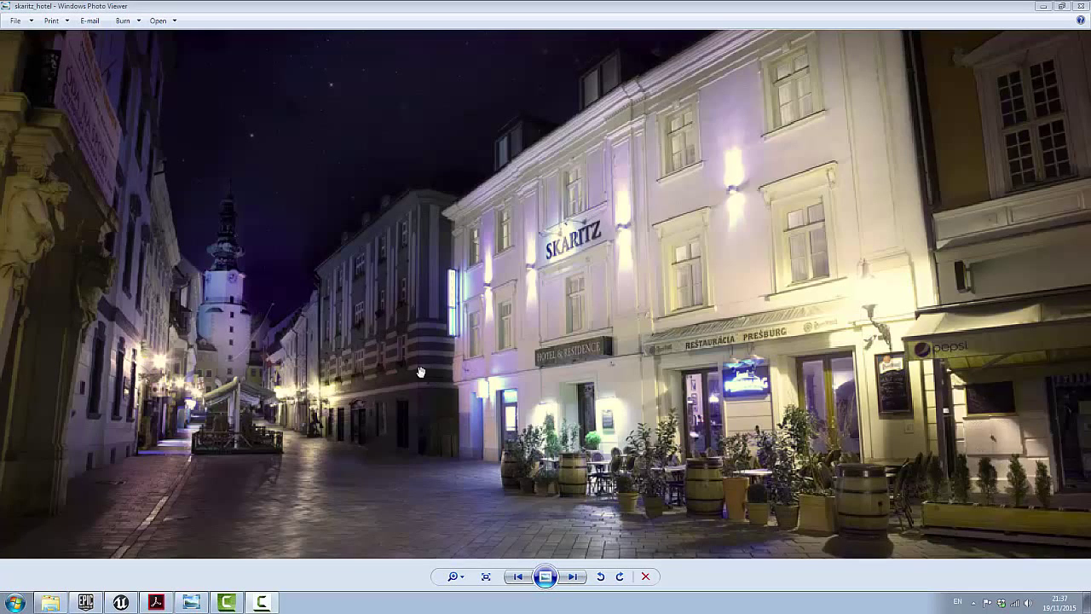
mouse_move(348, 385)
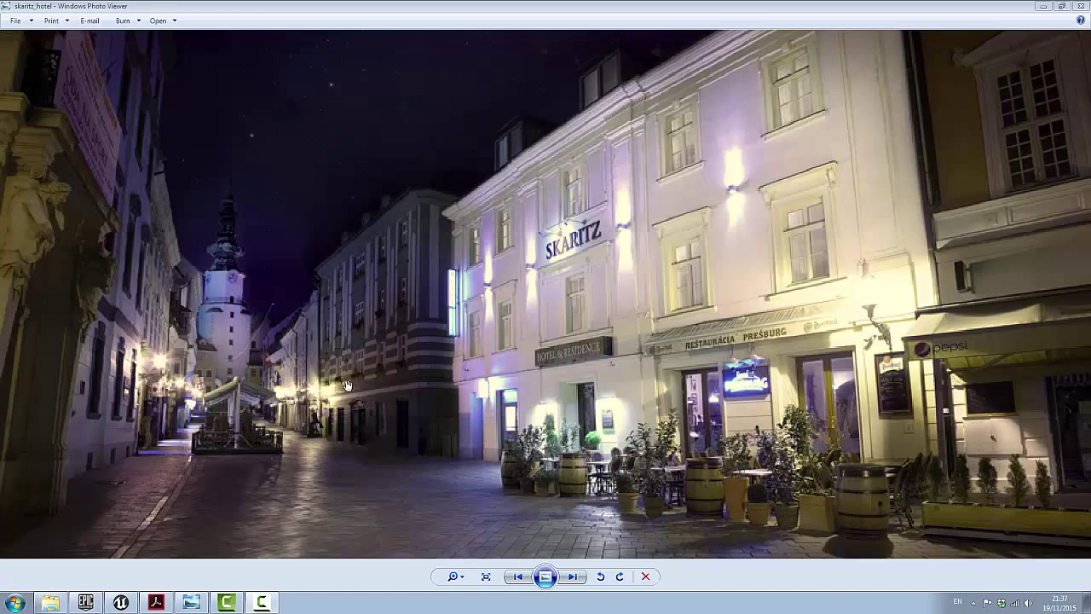
mouse_move(201, 379)
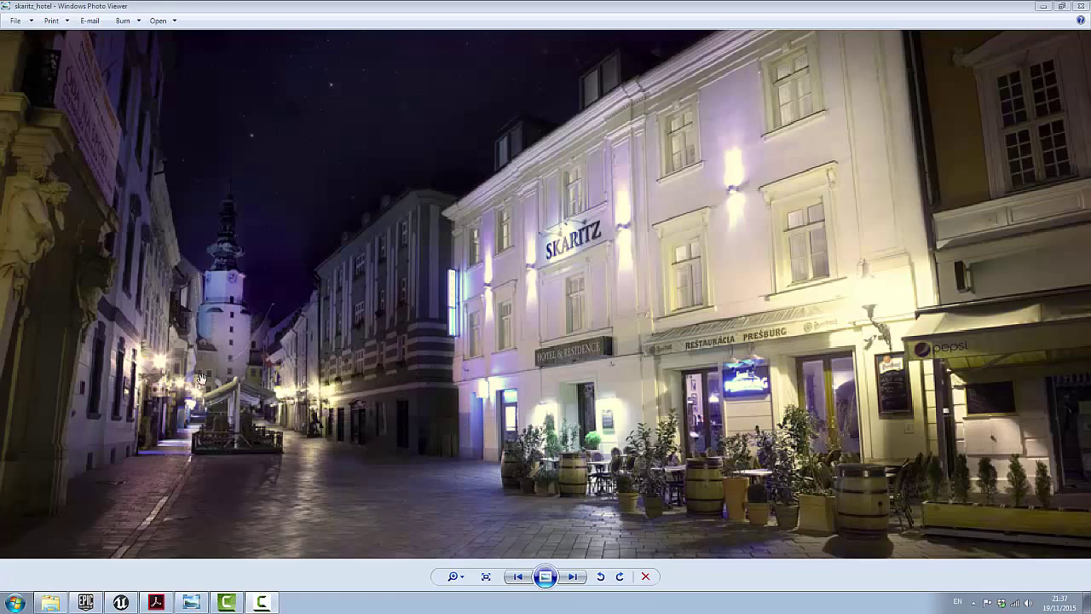
mouse_move(201, 378)
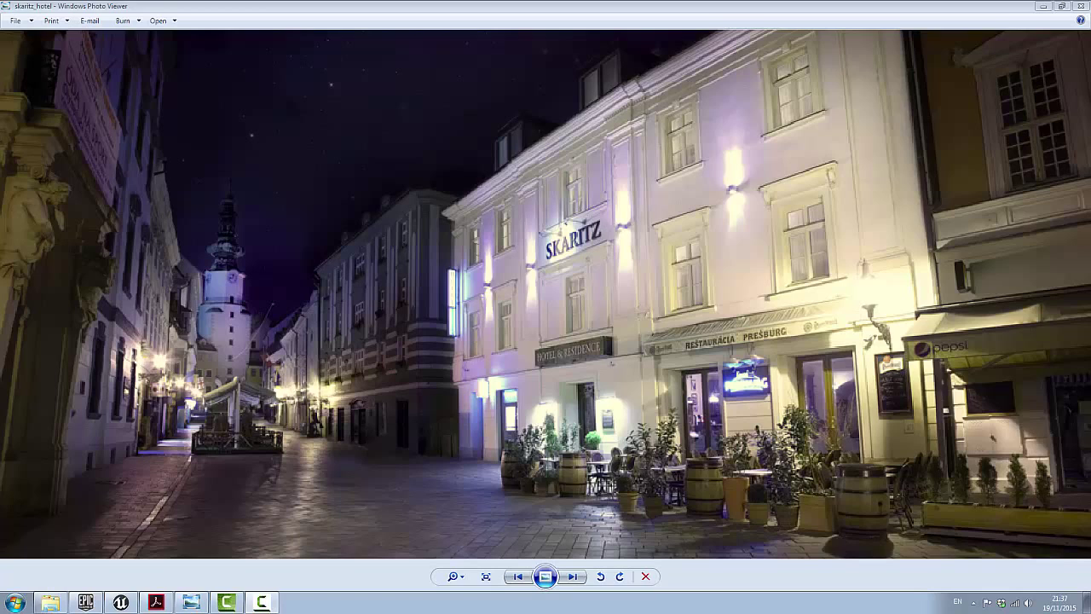
mouse_move(256, 314)
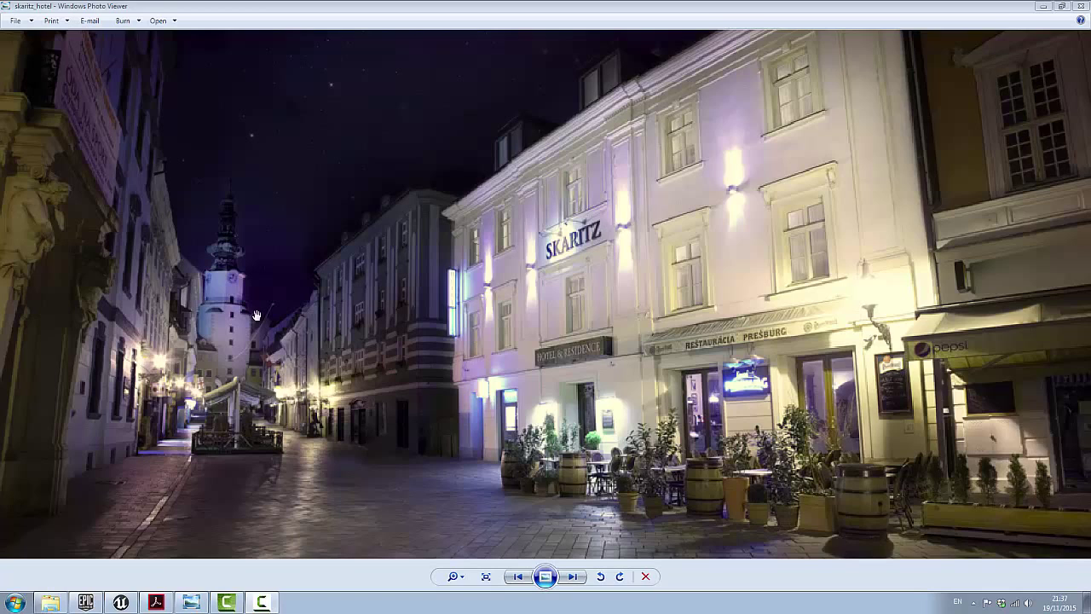
mouse_move(590, 423)
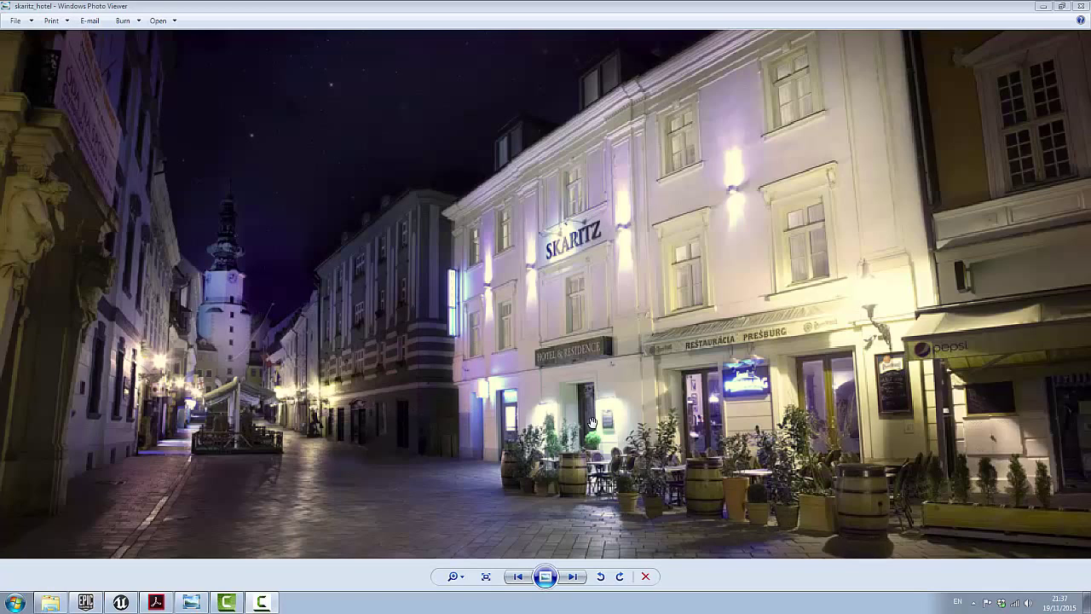
mouse_move(526, 532)
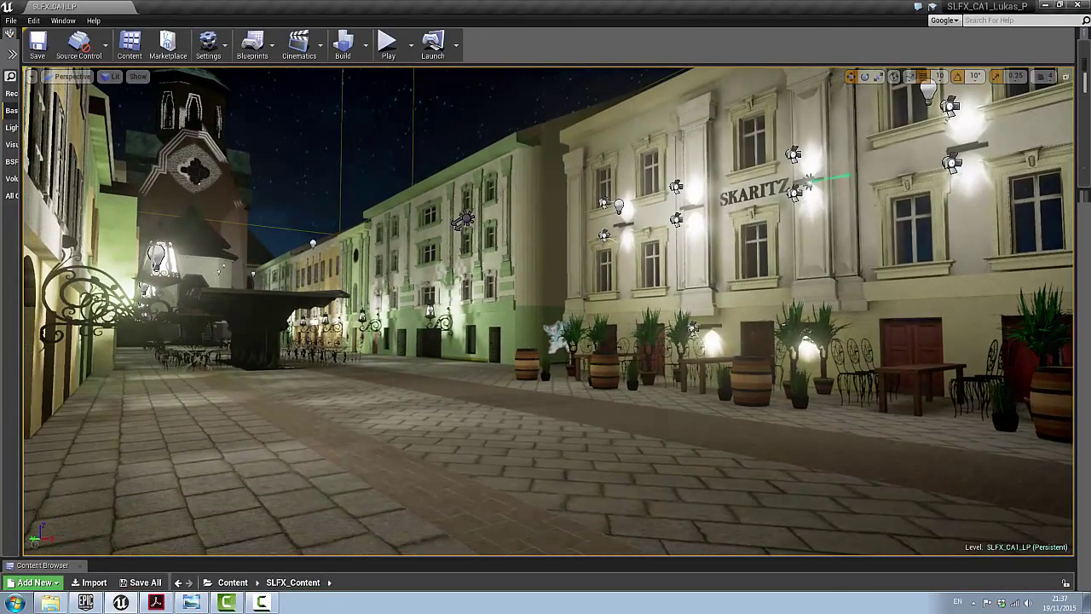
- Bring the SLFX street level up in the perspective viewport
click(389, 43)
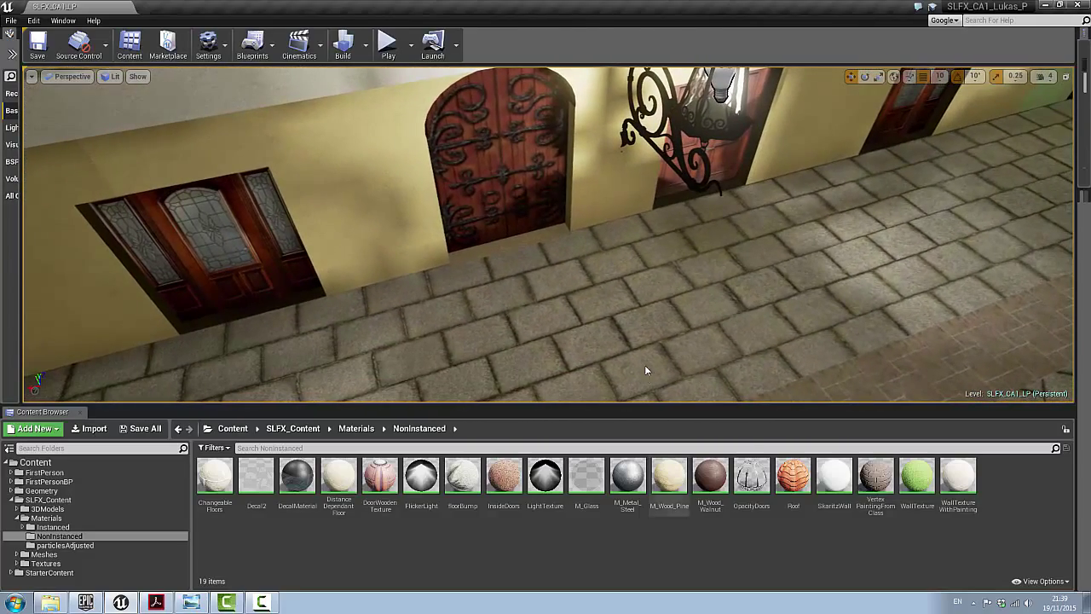
- Select the arched wooden door and its material entry in the Noninstanced folder
click(503, 171)
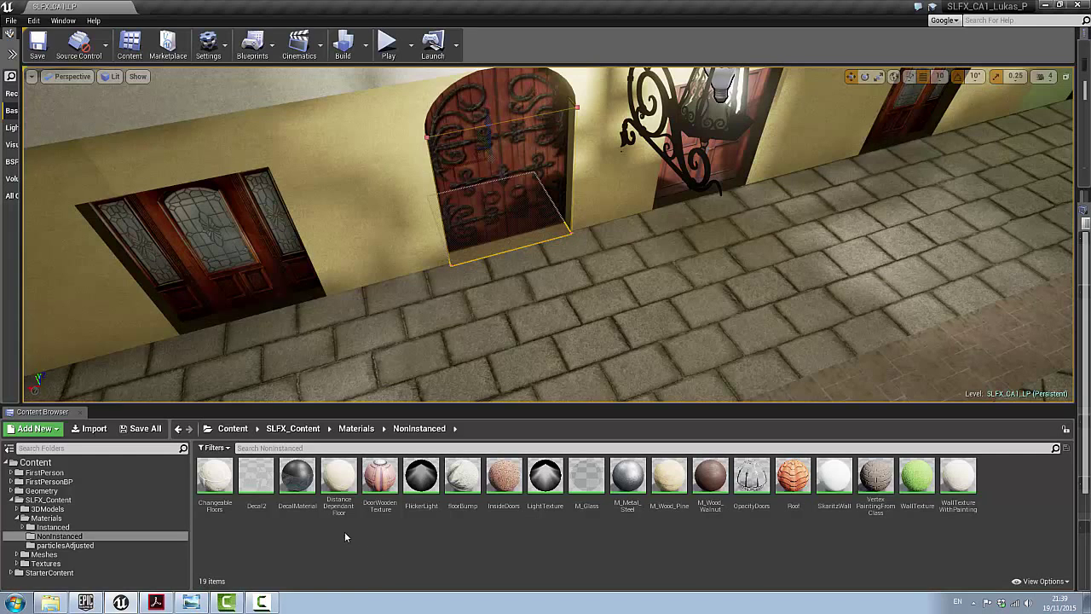
click(338, 474)
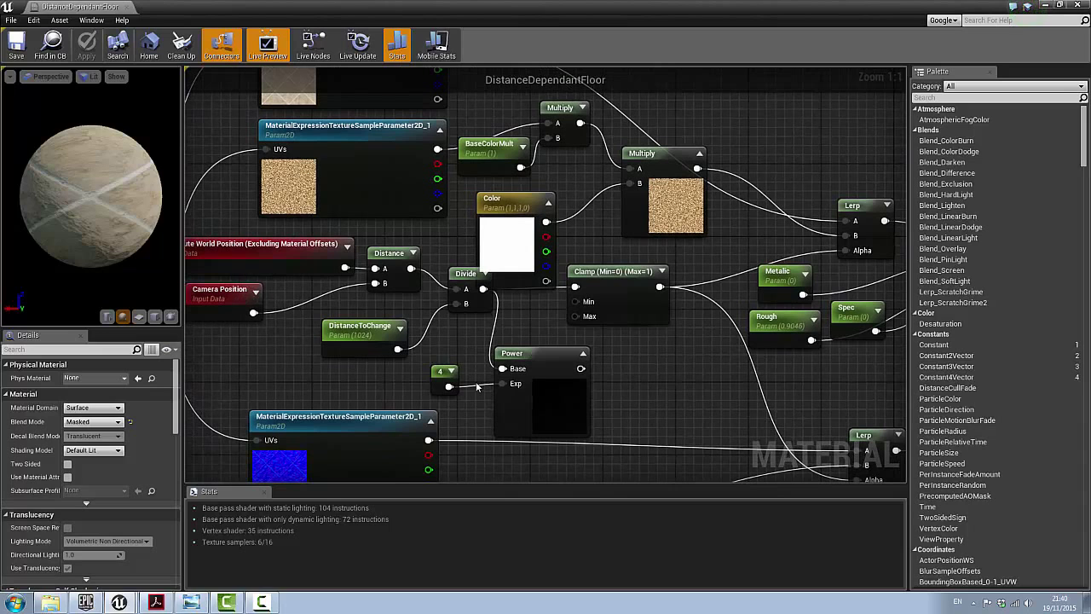
mouse_move(648, 298)
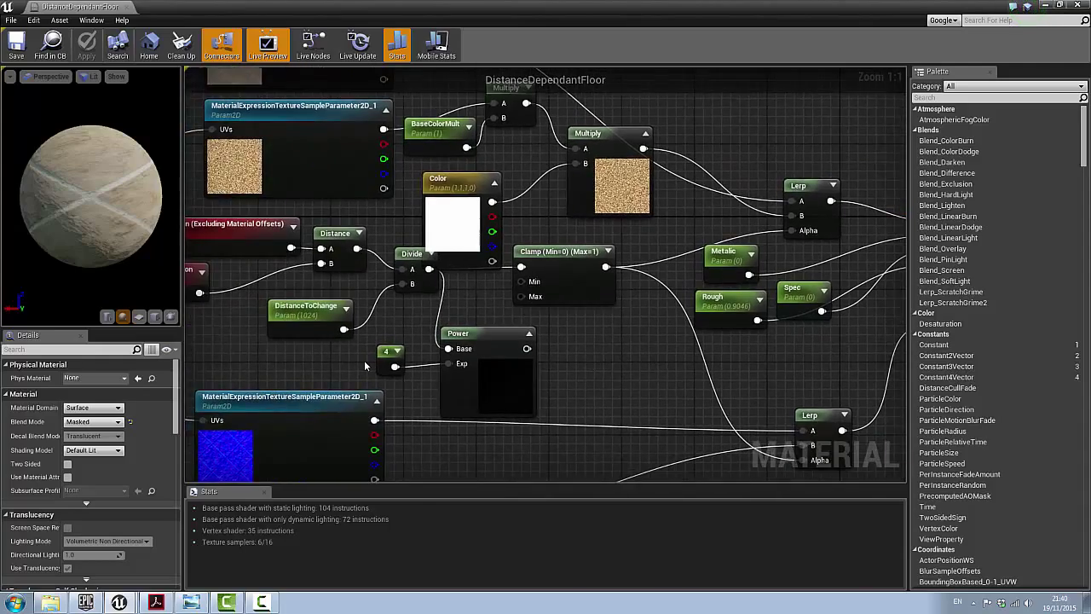
- Pan down through the DistanceDependantFloor node graph
scroll(down, 3)
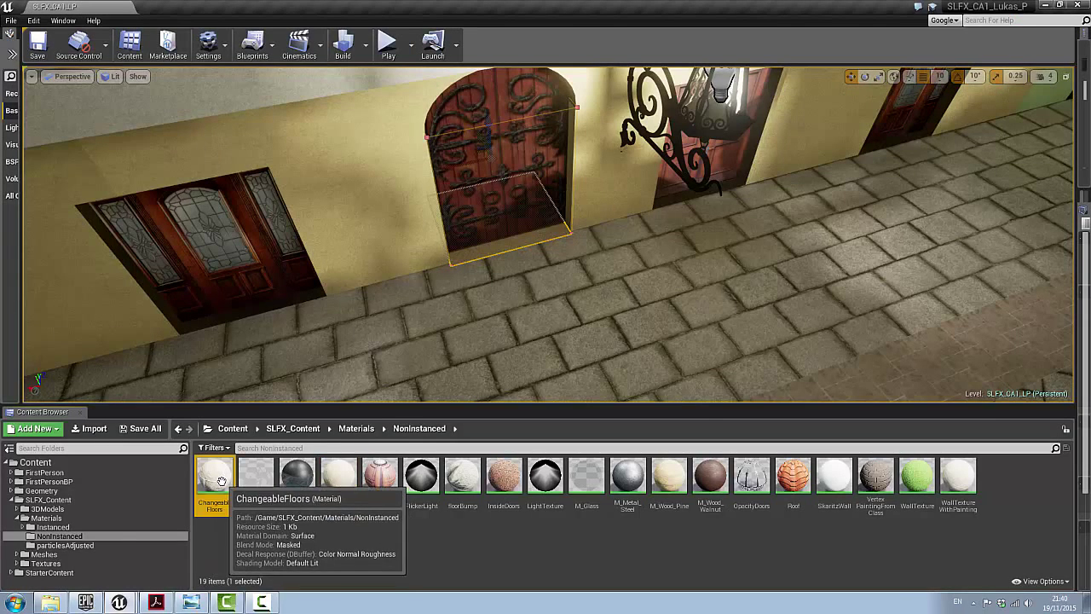
- Inspect the ChangeableFloors material and its 4Floors_COLOR tile texture, then return to the level
double_click(215, 474)
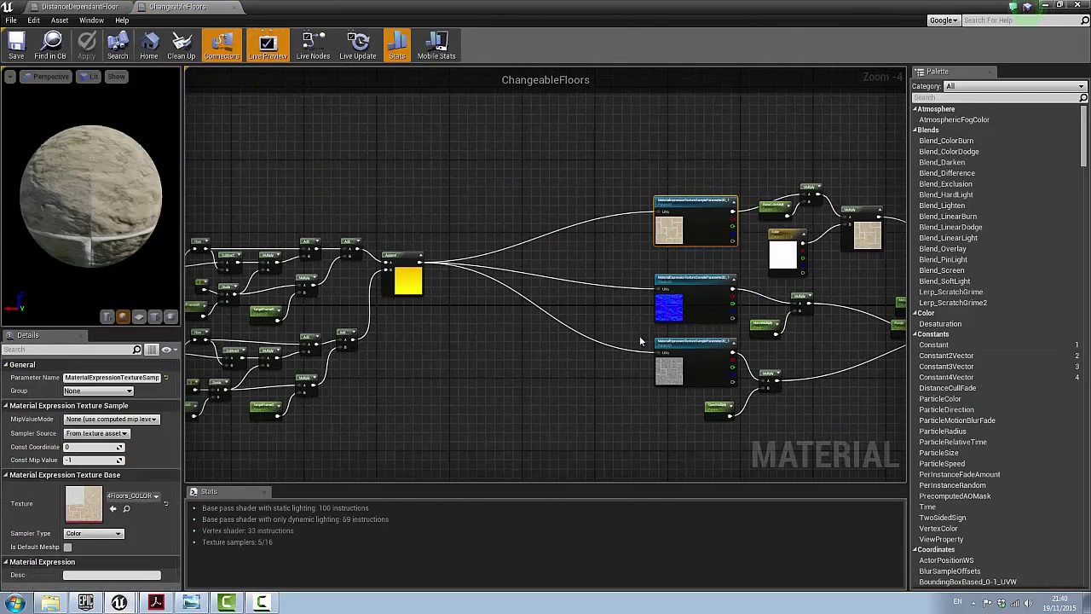
click(279, 6)
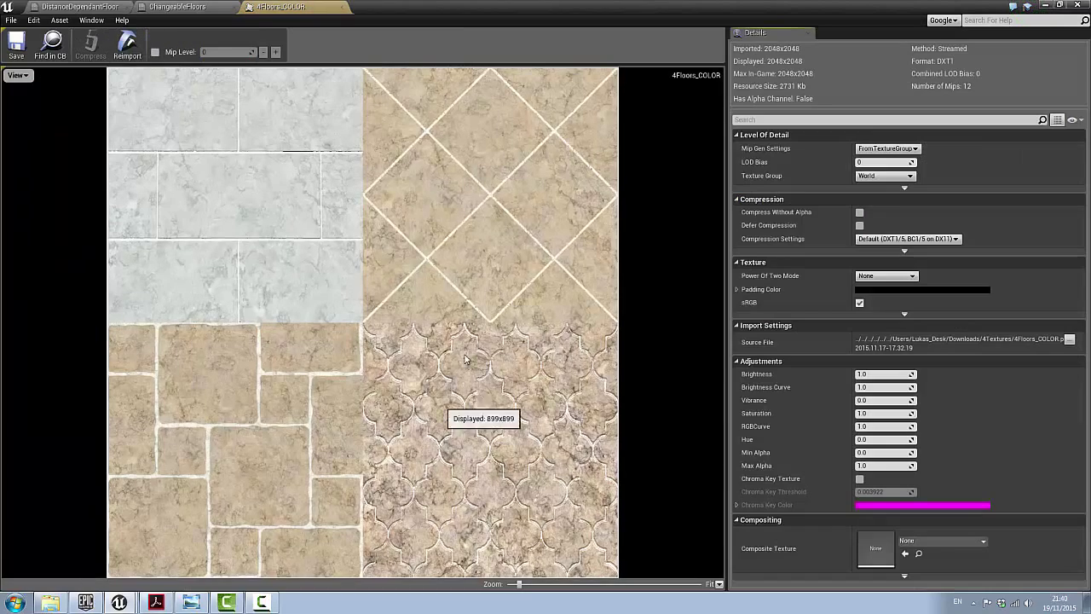
mouse_move(247, 189)
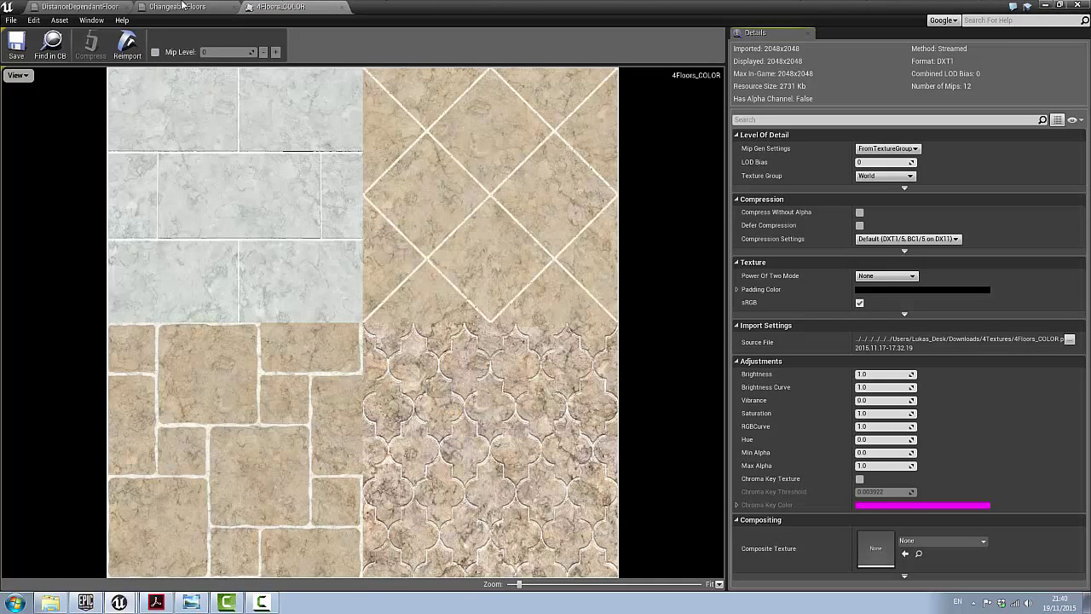
click(177, 7)
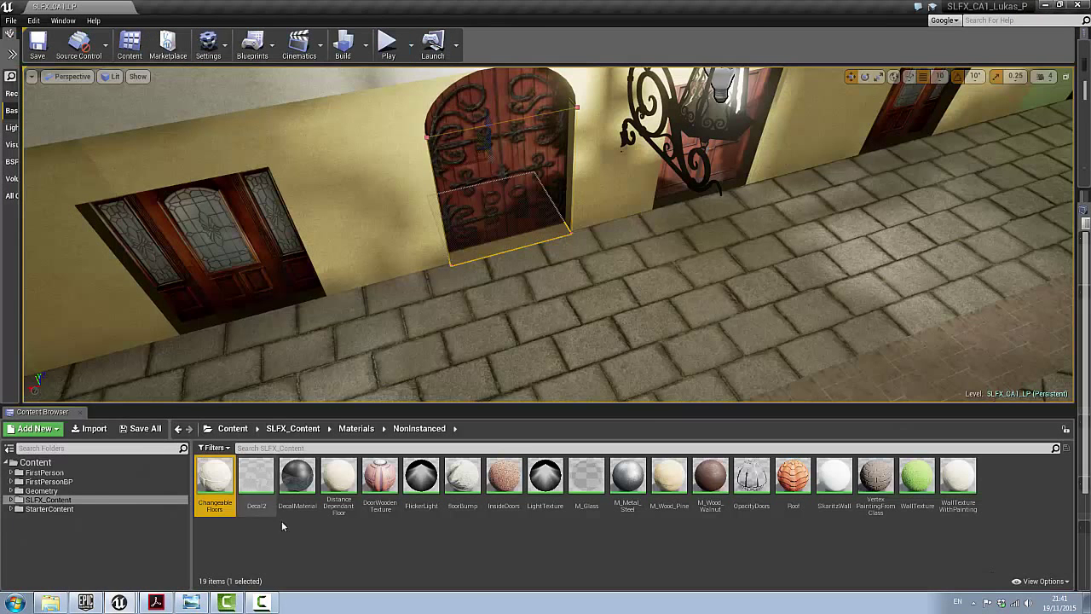
- Bring up the DecalMaterial node graph for the street decals
double_click(297, 475)
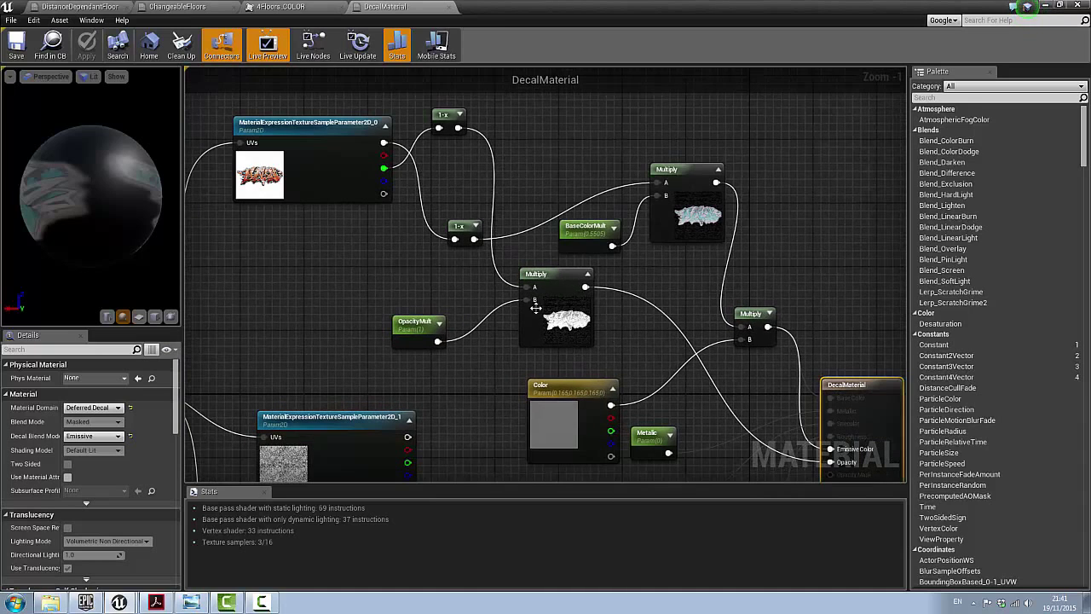
mouse_move(477, 276)
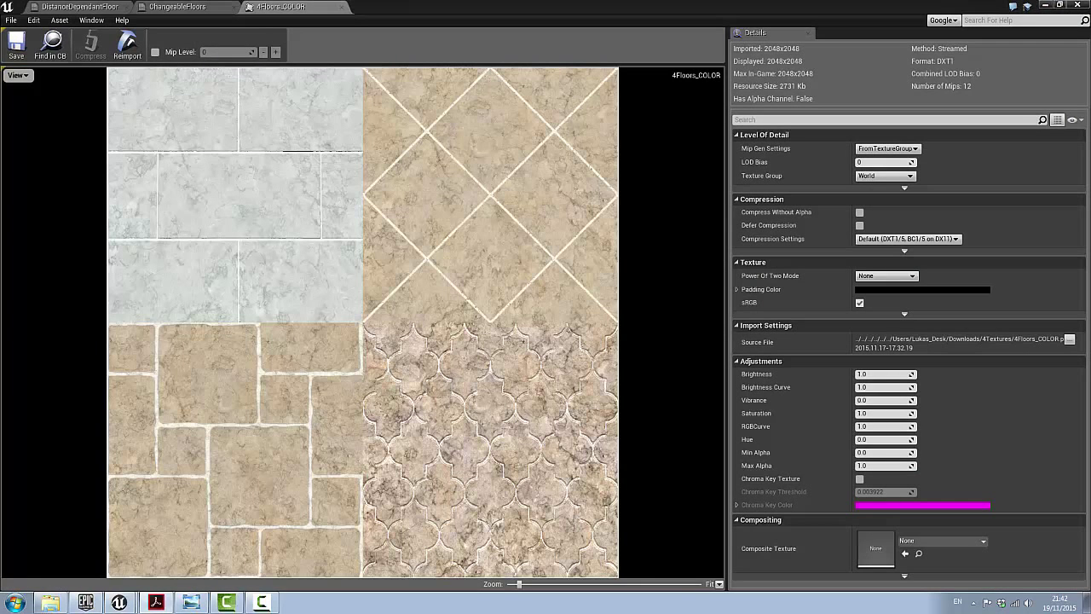
- Return to the level, play it in the viewport and walk along the street
click(177, 6)
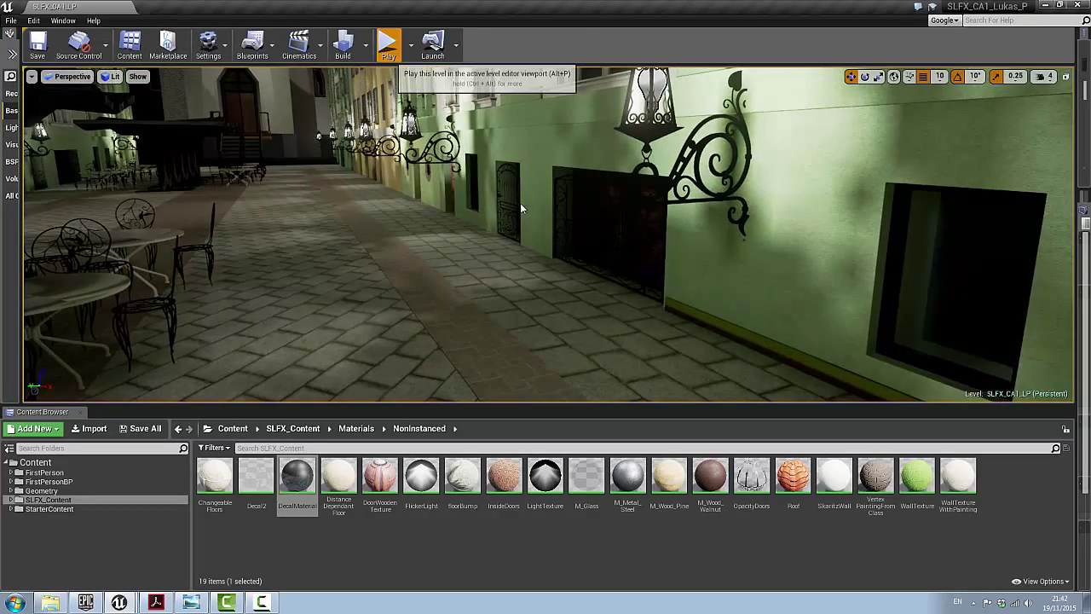
click(389, 43)
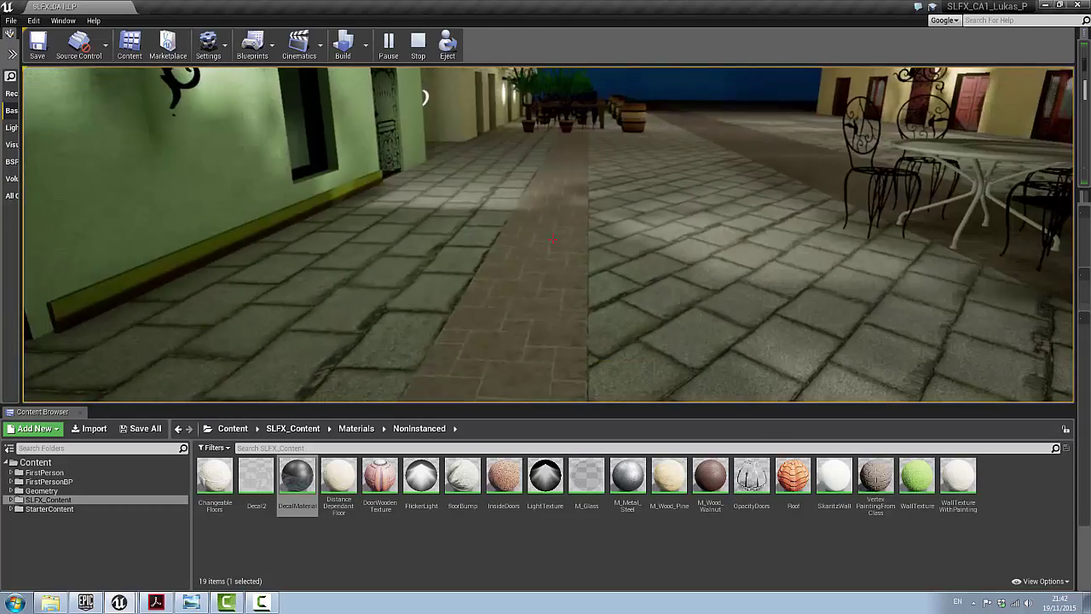
click(416, 42)
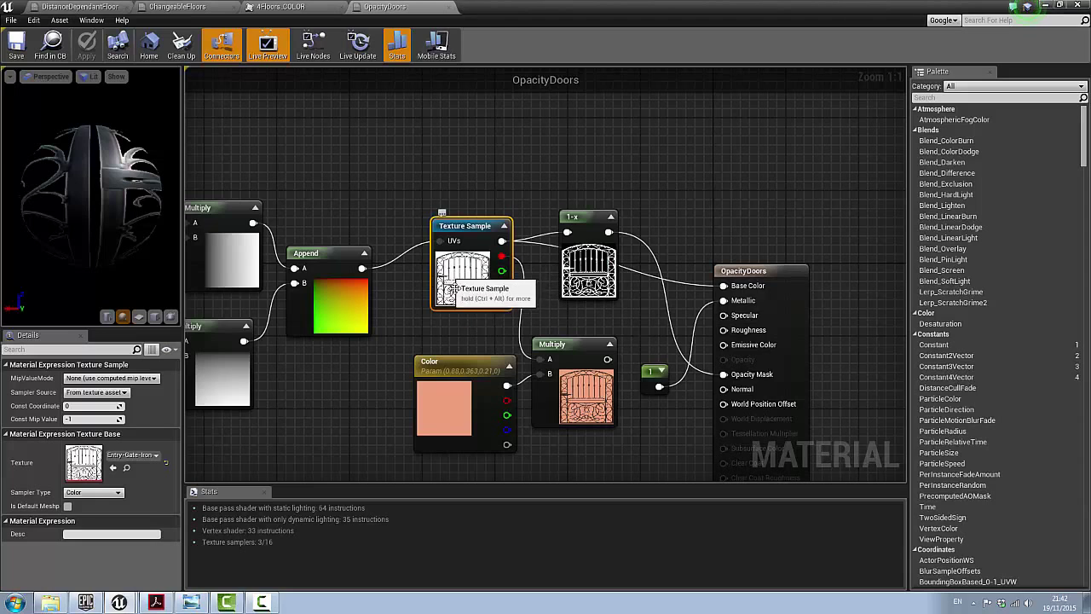
mouse_move(549, 253)
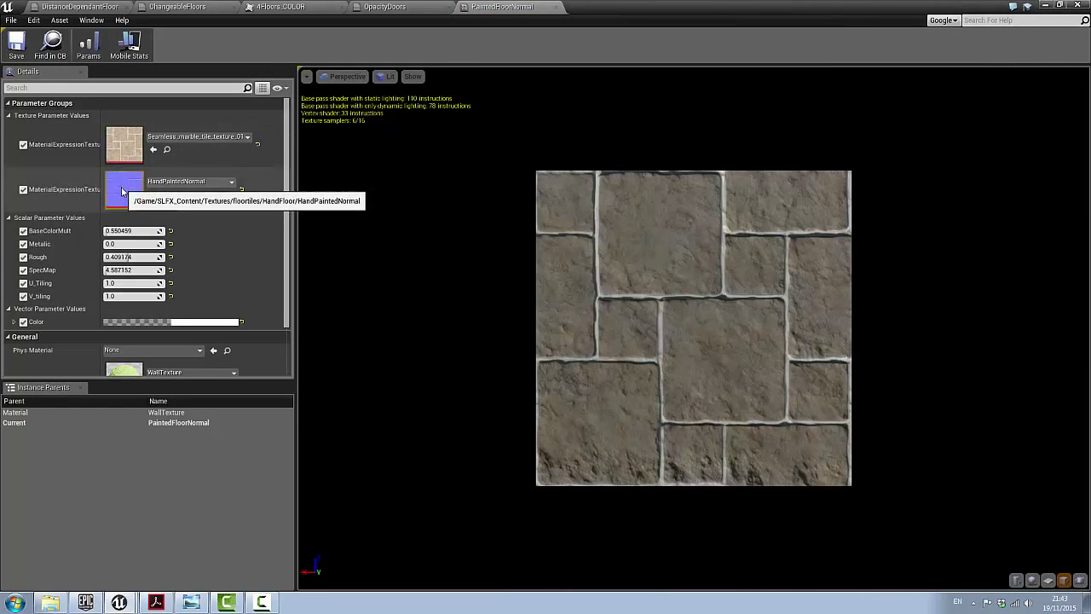
- Show the HandPaintedNormal stone-tile normal map in the texture viewer
double_click(123, 189)
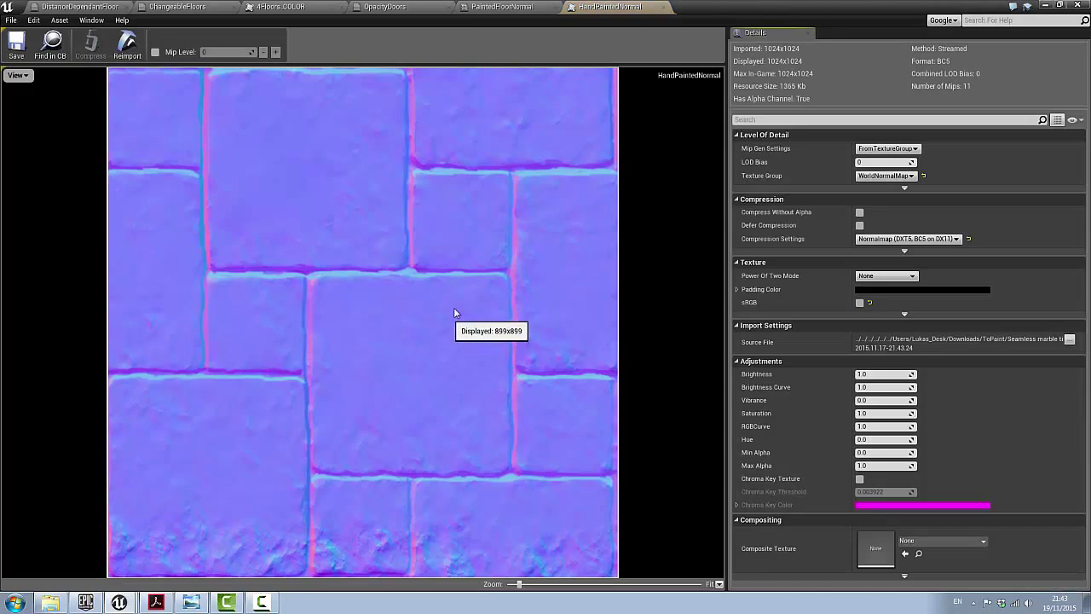
mouse_move(493, 175)
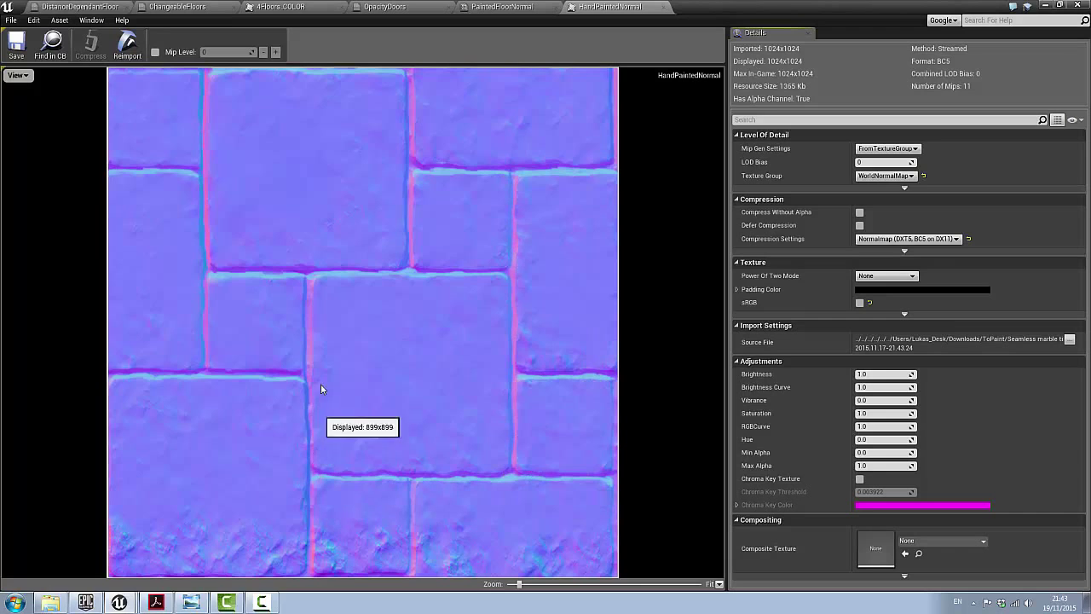
mouse_move(312, 348)
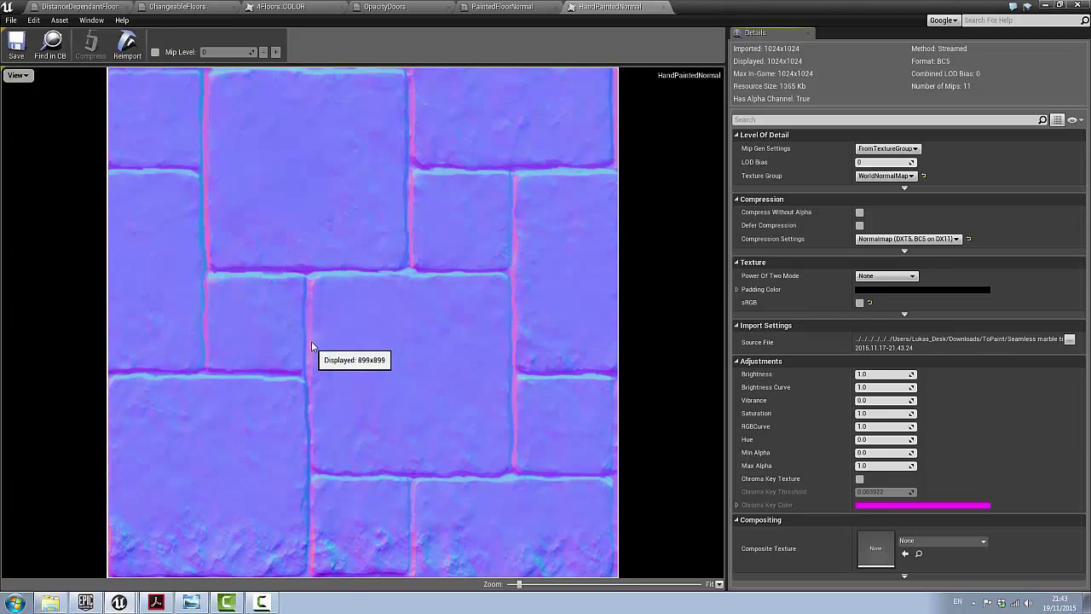
mouse_move(313, 280)
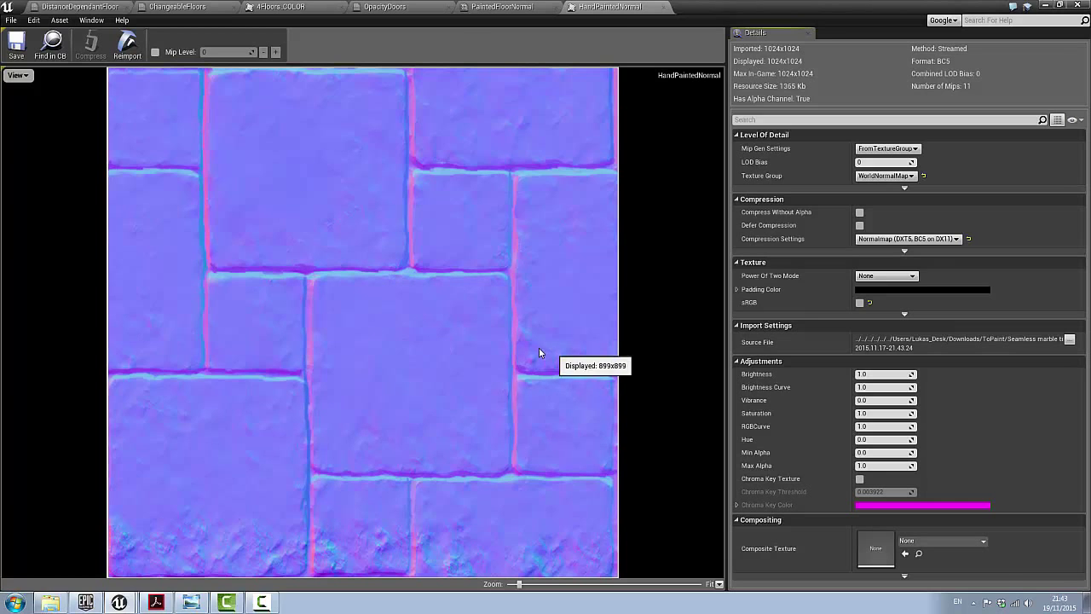
- Leave the normal map and return to the PaintedFloorNormal material instance preview
click(501, 7)
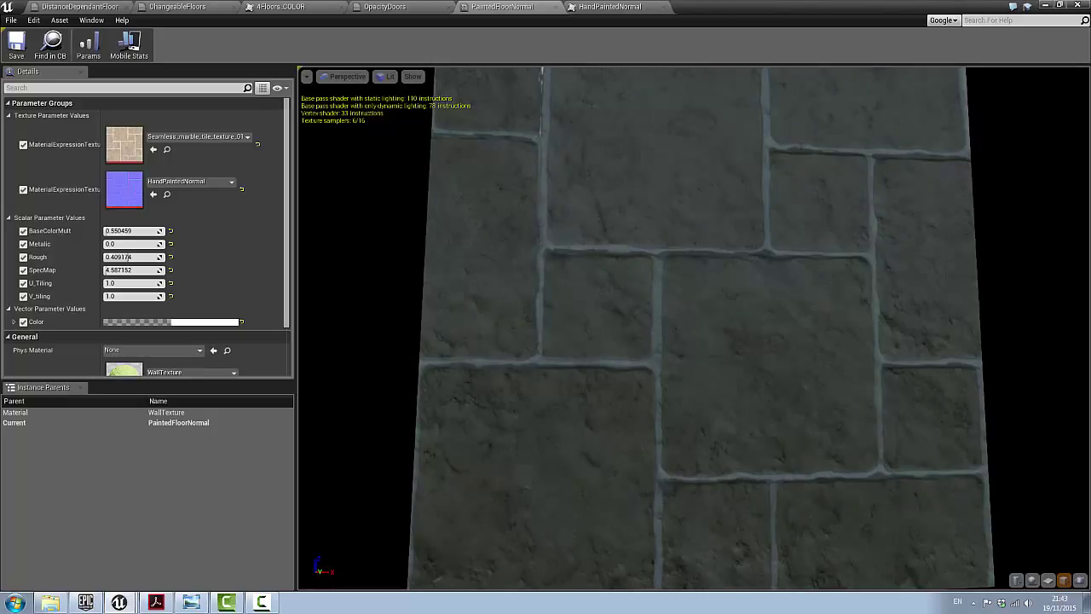
mouse_move(917, 111)
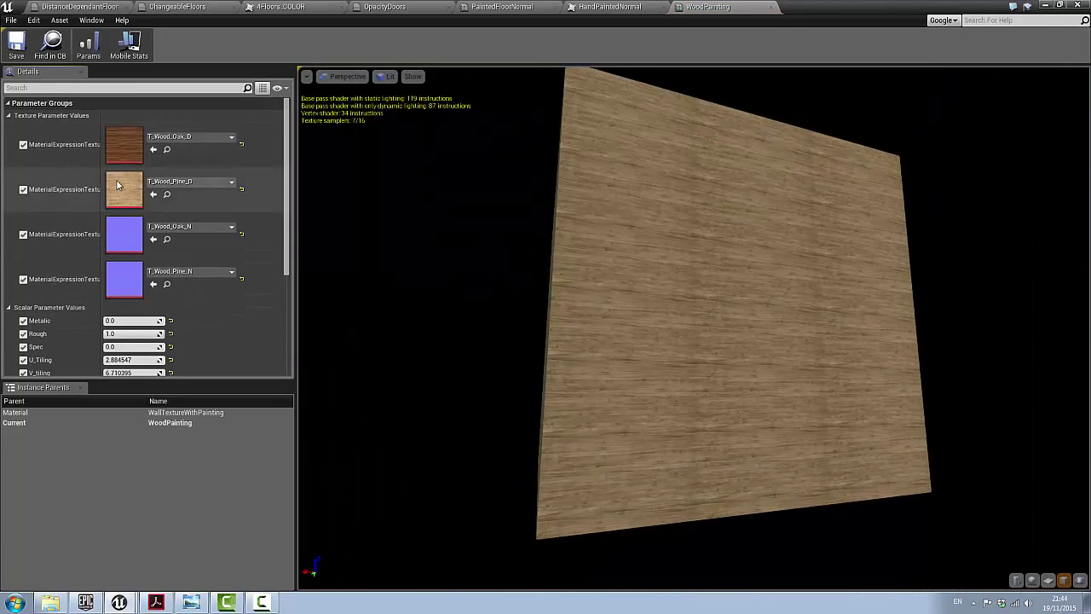
- Load the WallTextureWithPainting material from the Noninstanced folder
scroll(down, 3)
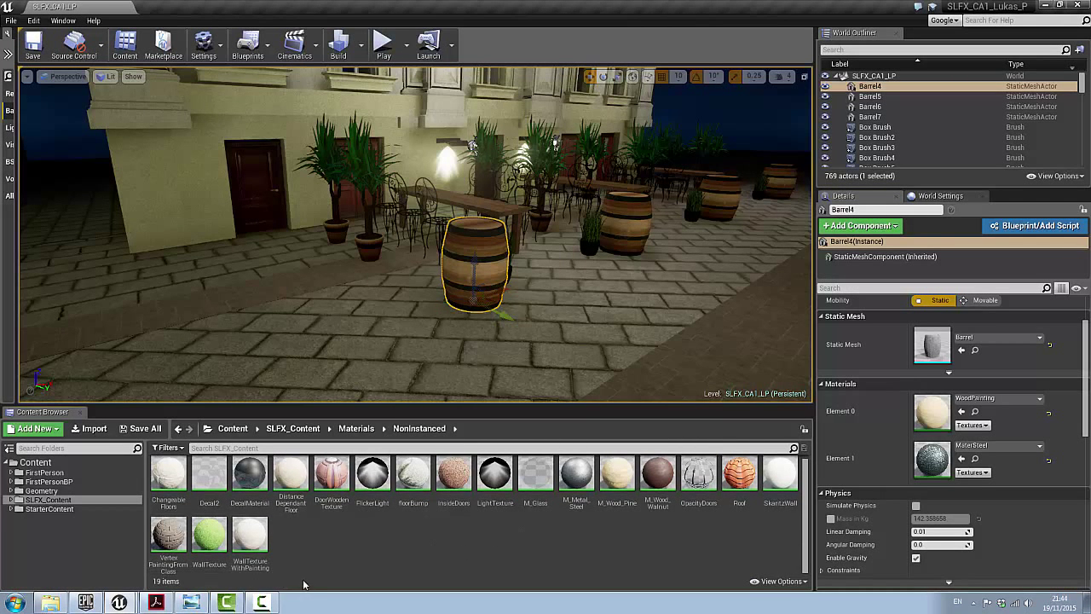
click(249, 537)
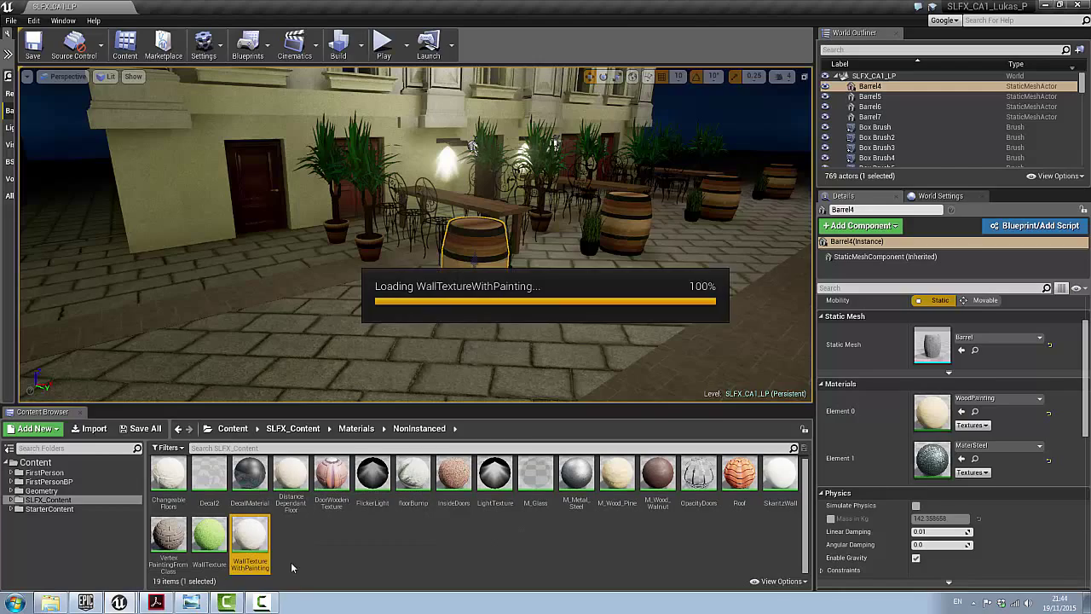
double_click(249, 539)
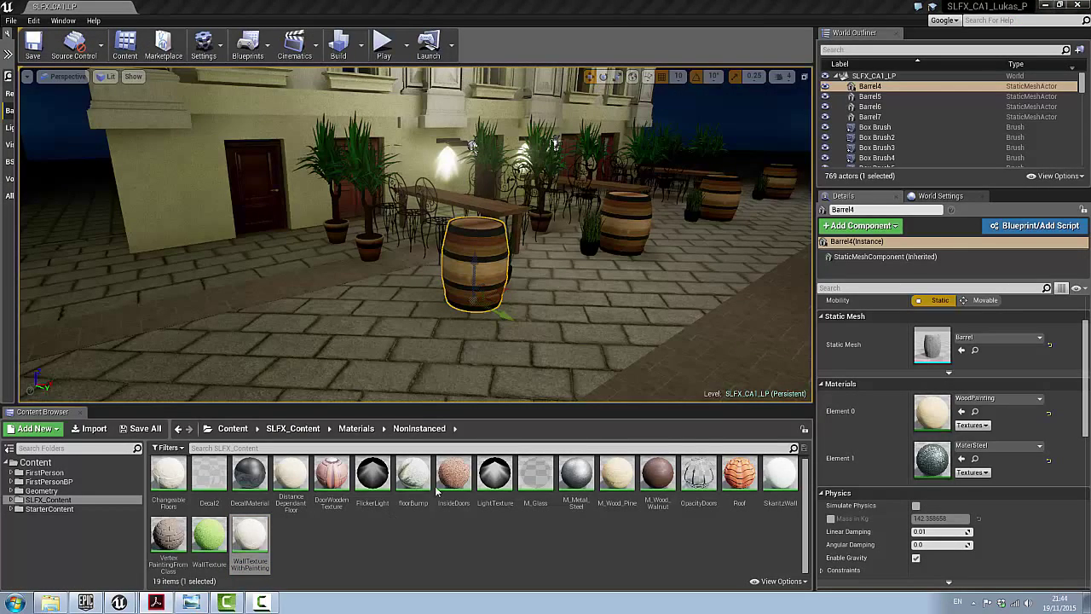
double_click(412, 474)
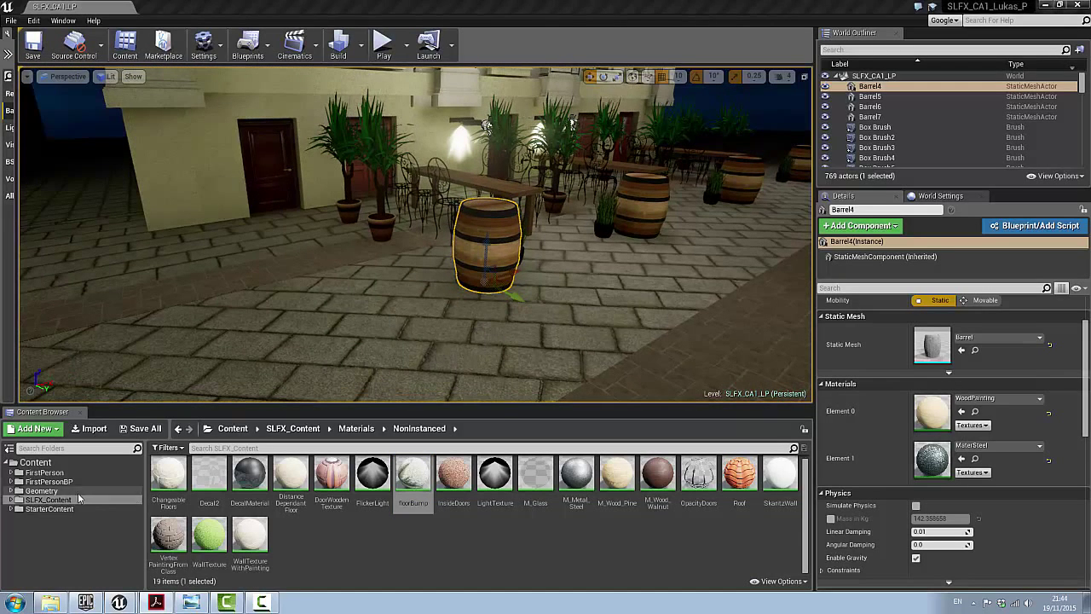
- Browse Materials > Instanced > Walls to list the instanced wall materials
click(14, 499)
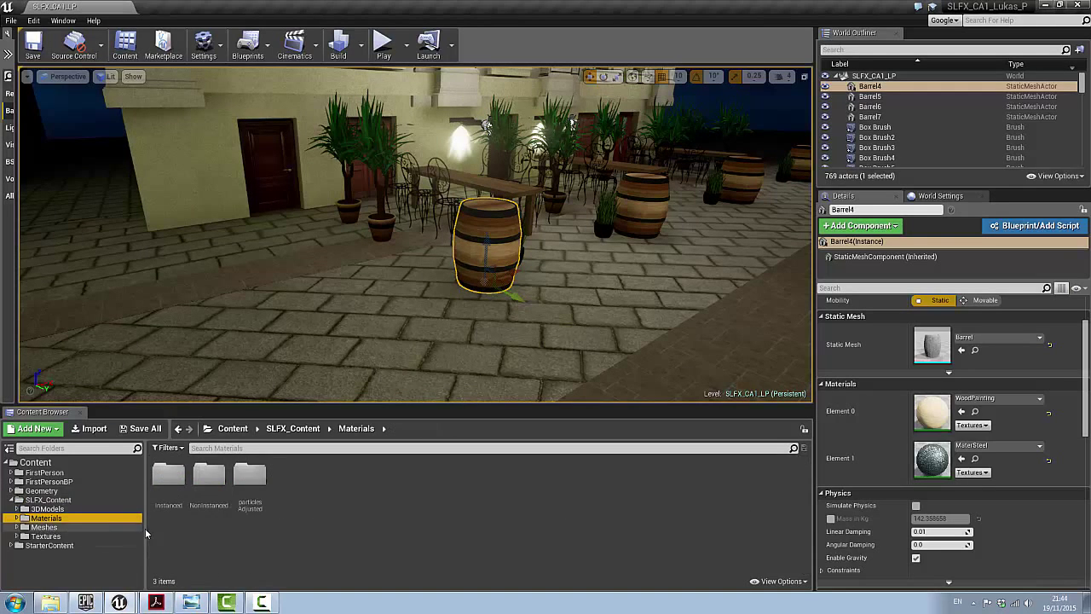
click(60, 536)
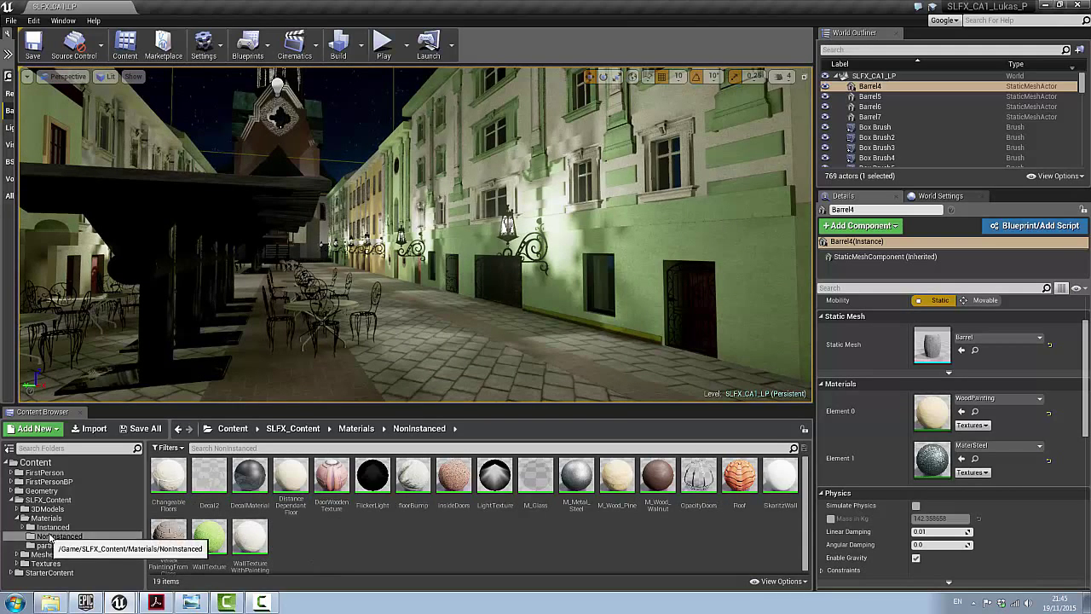
click(52, 527)
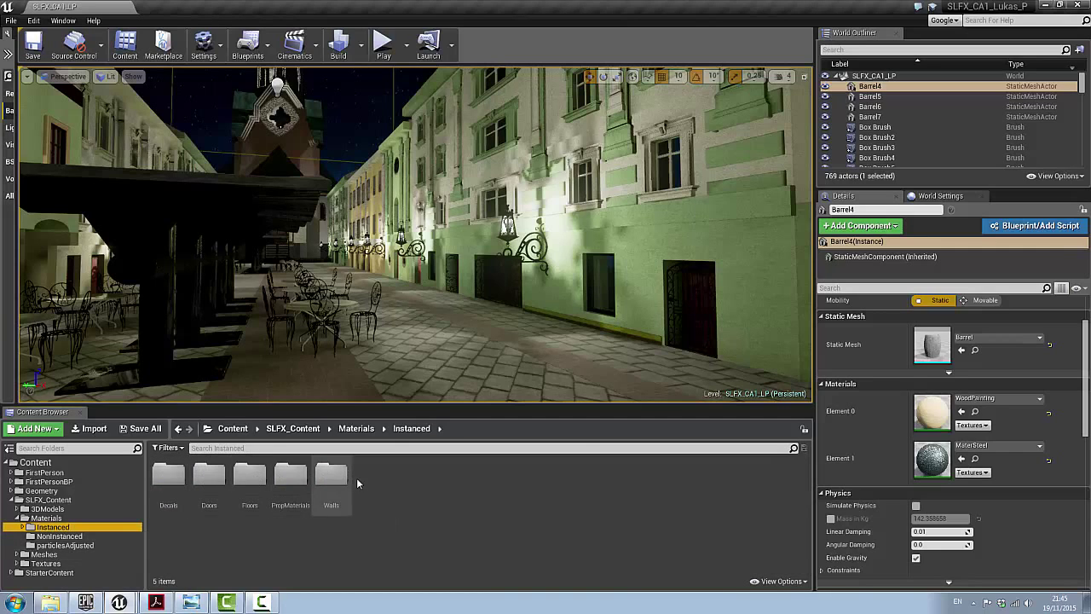
mouse_move(338, 534)
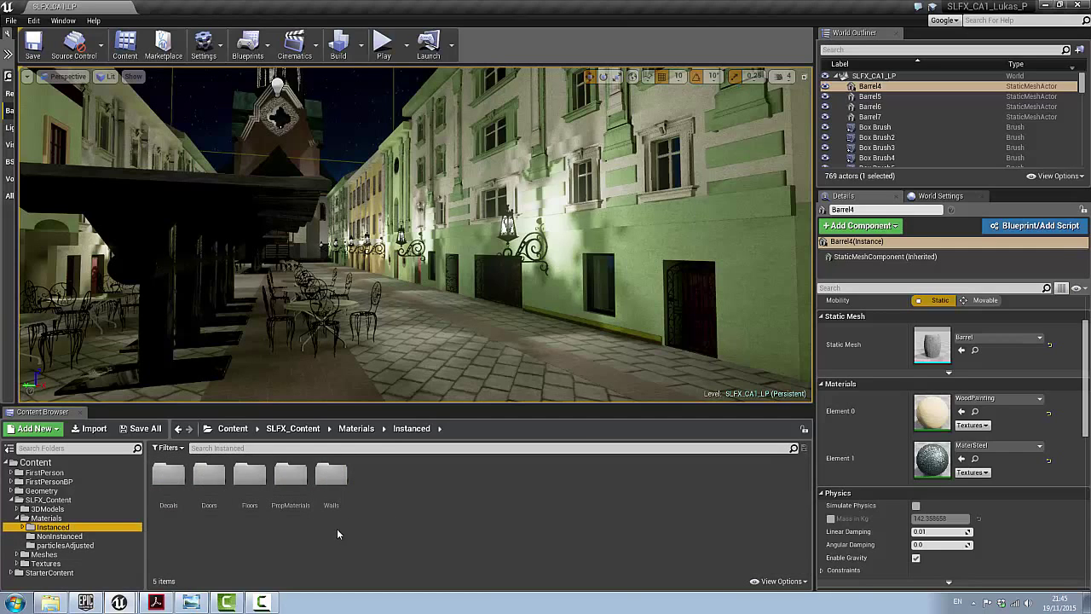
click(331, 474)
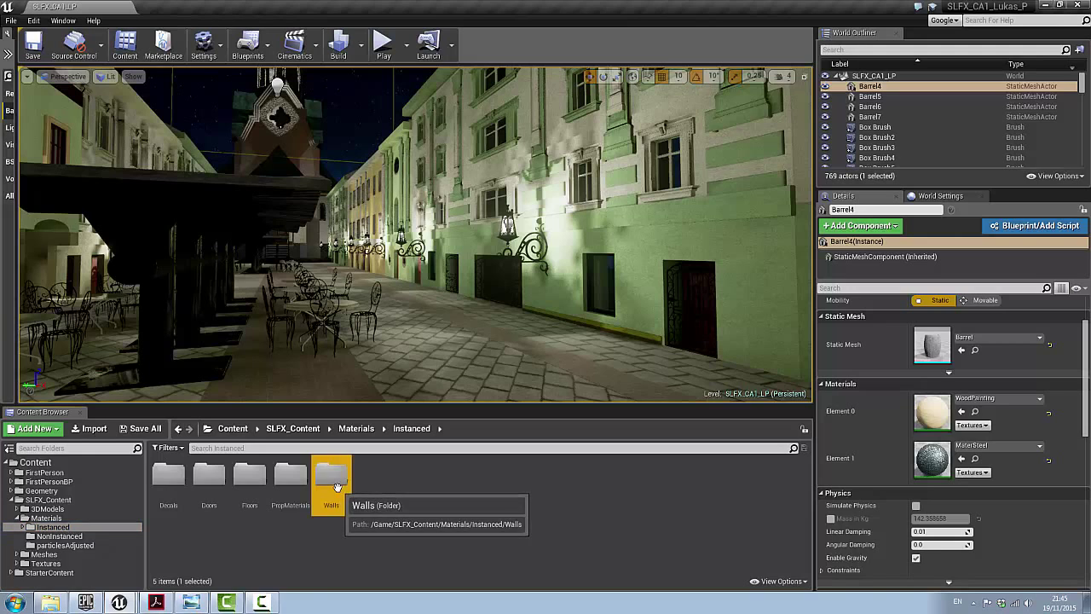
double_click(331, 474)
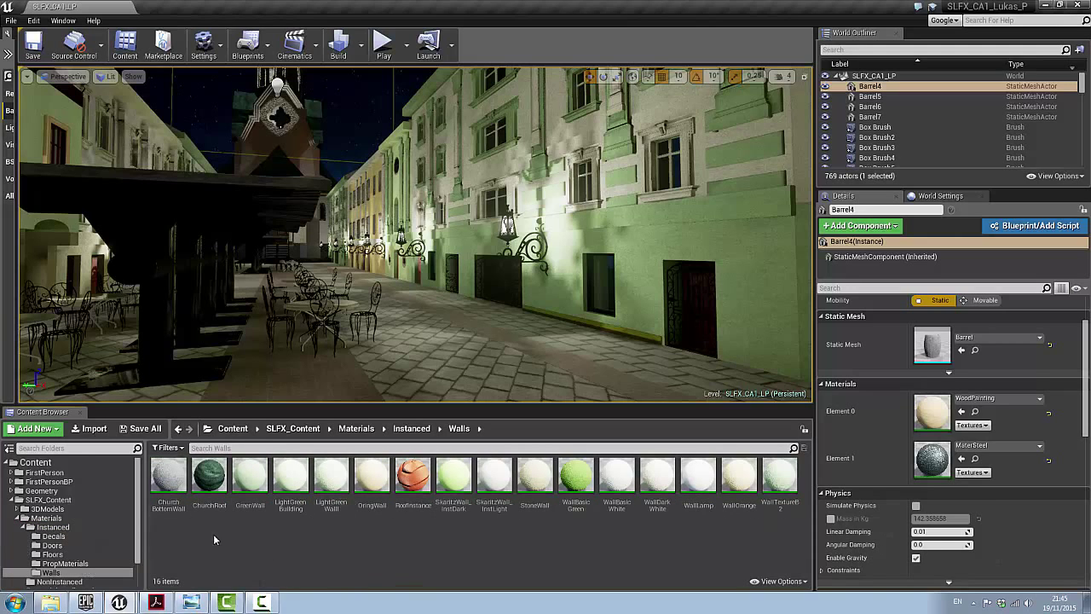
mouse_move(141, 549)
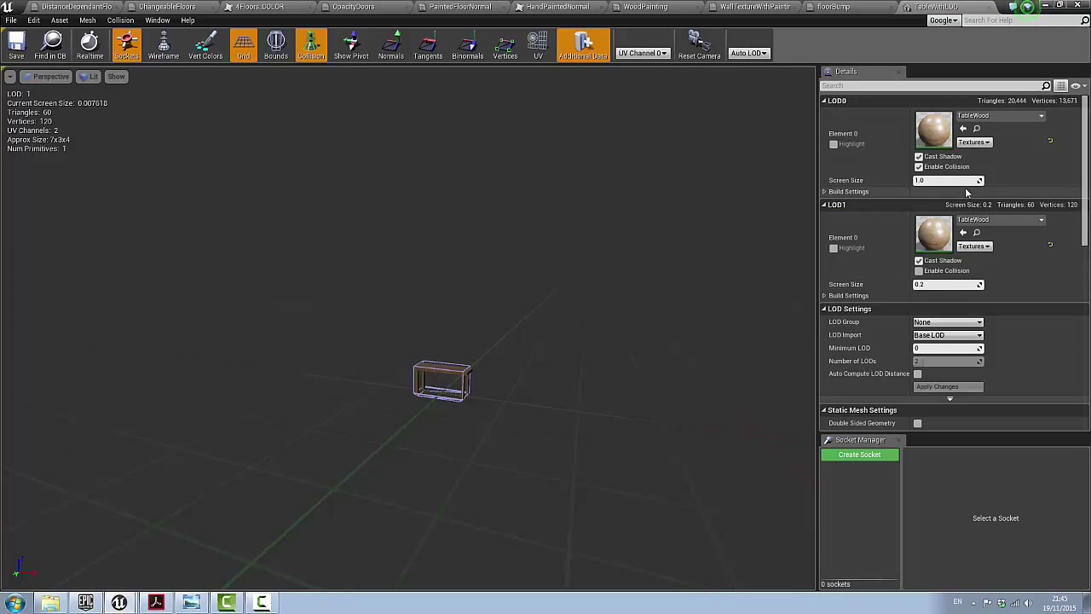
mouse_move(1003, 195)
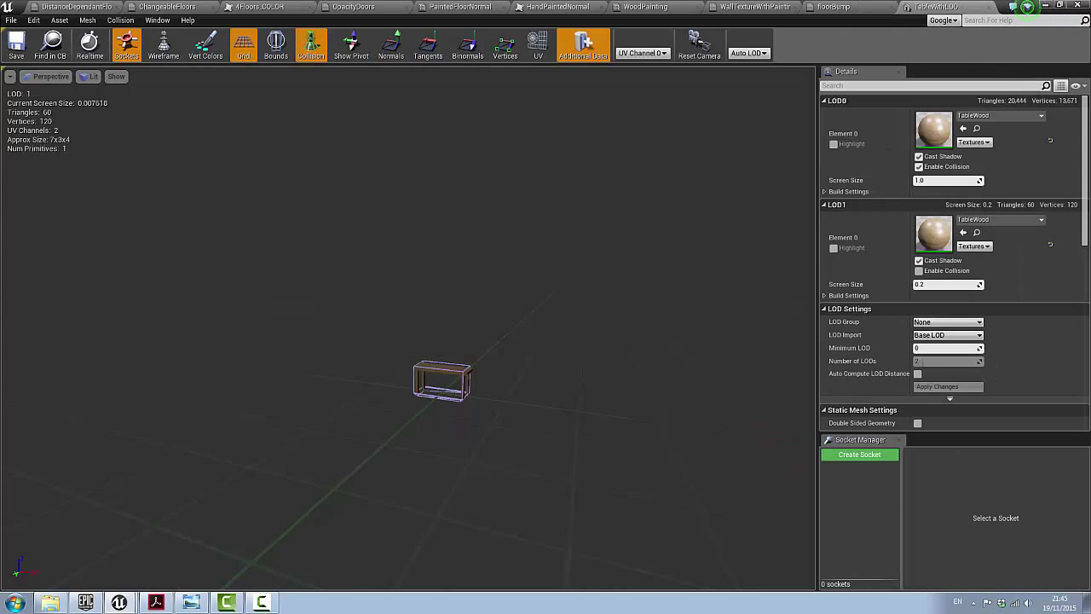
mouse_move(669, 195)
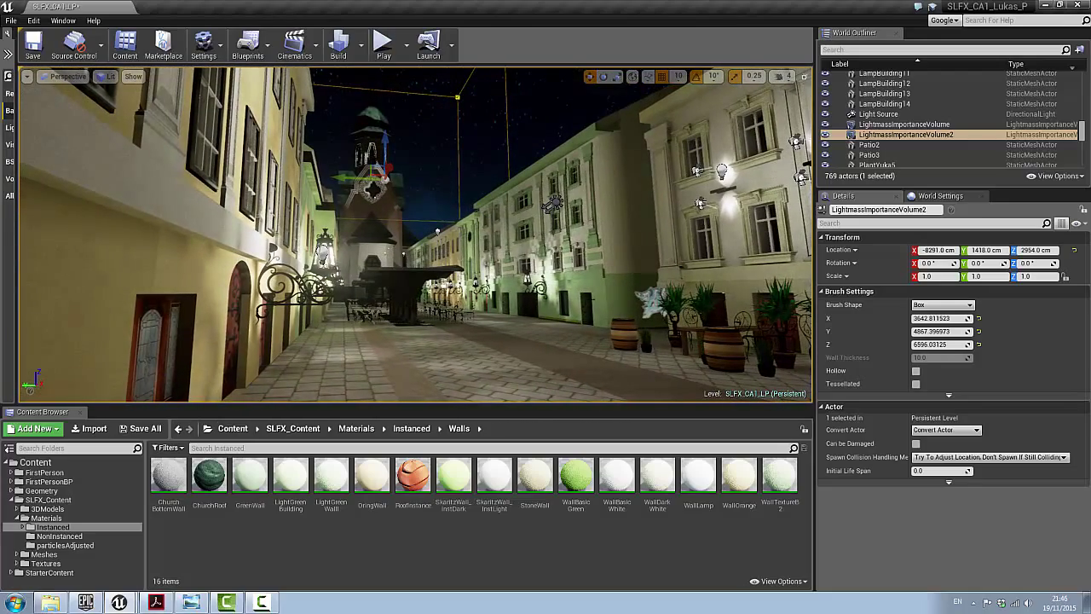
- Move the viewport down the street to frame the clock tower between the lit facades
drag(409, 230, 392, 196)
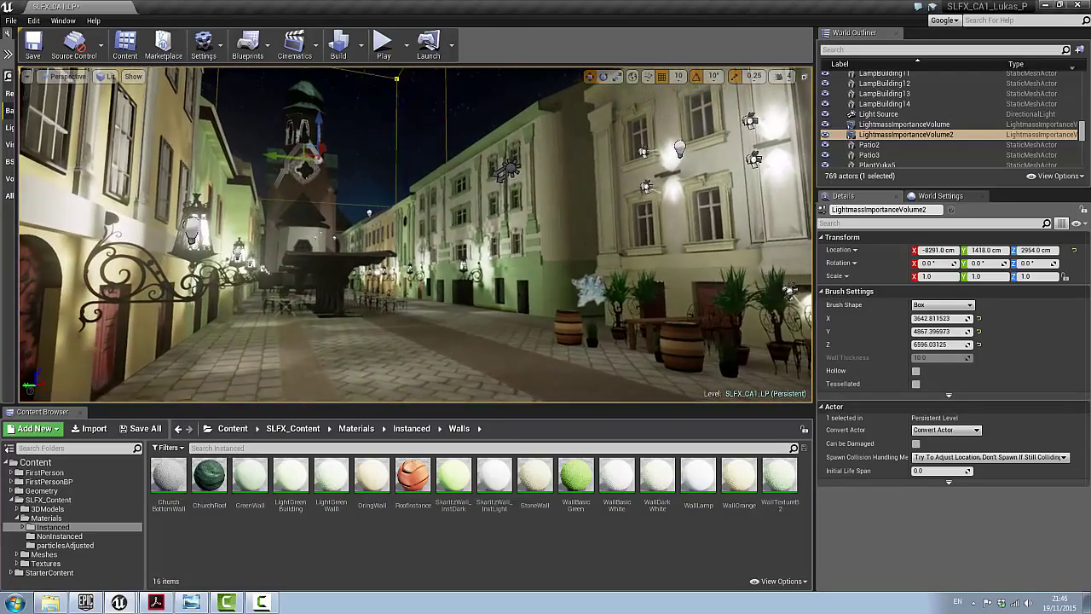